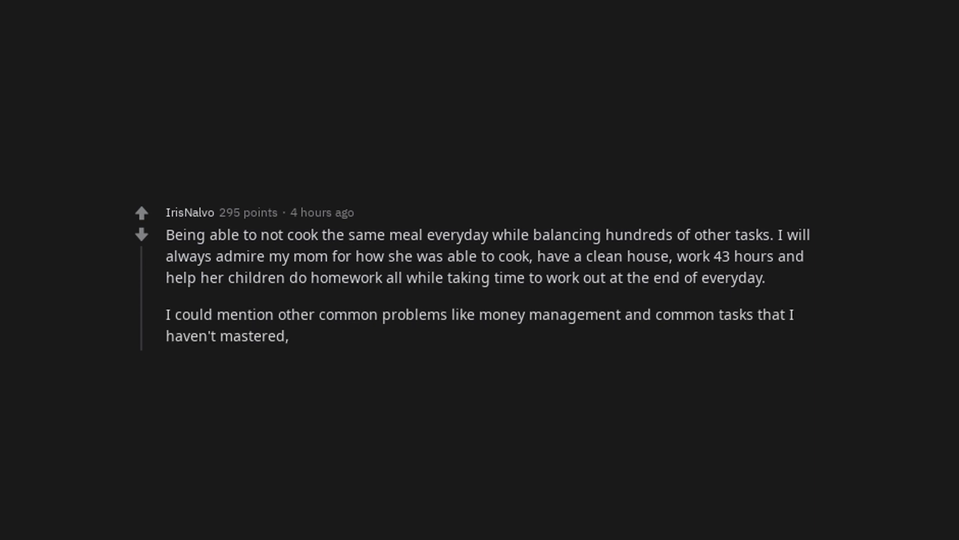
{"action": "type", "text": "but what really hit me like a train was the actual transition of adulthood."}
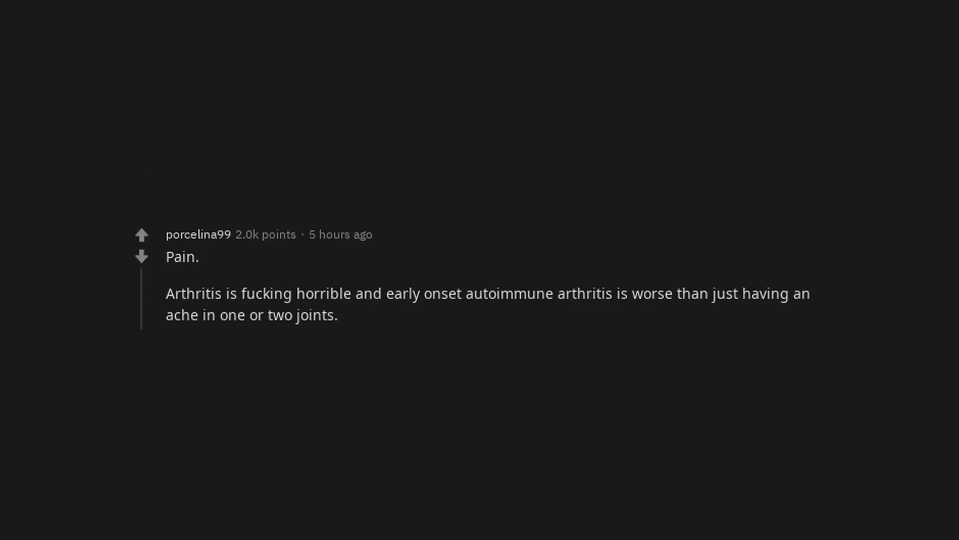
{"action": "type", "text": "I hurt all the time,"}
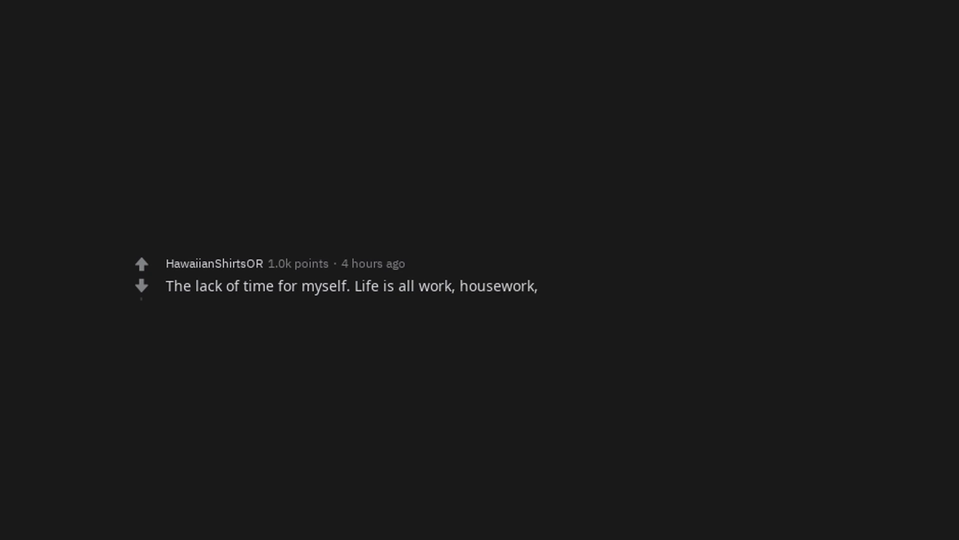
{"action": "type", "text": "yard work, child care,"}
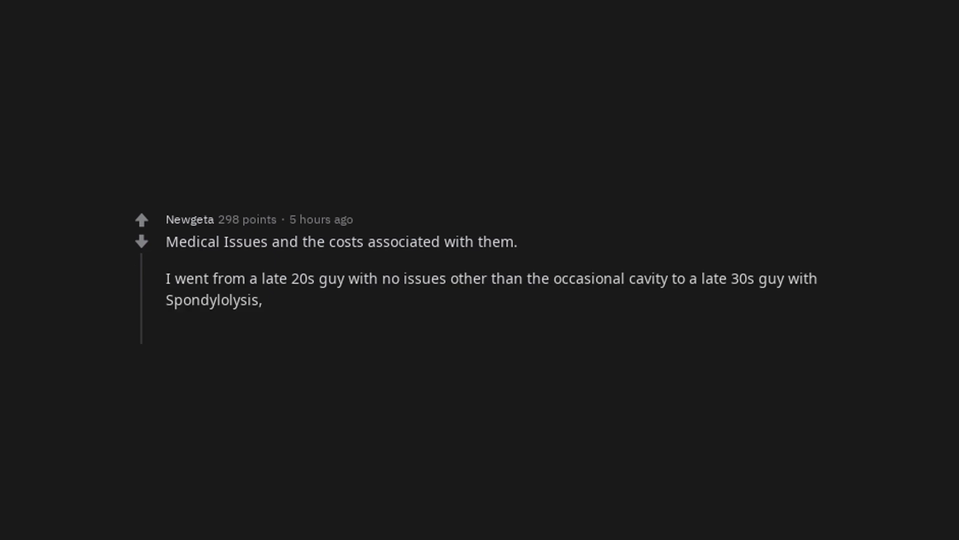
{"action": "type", "text": "OSA,"}
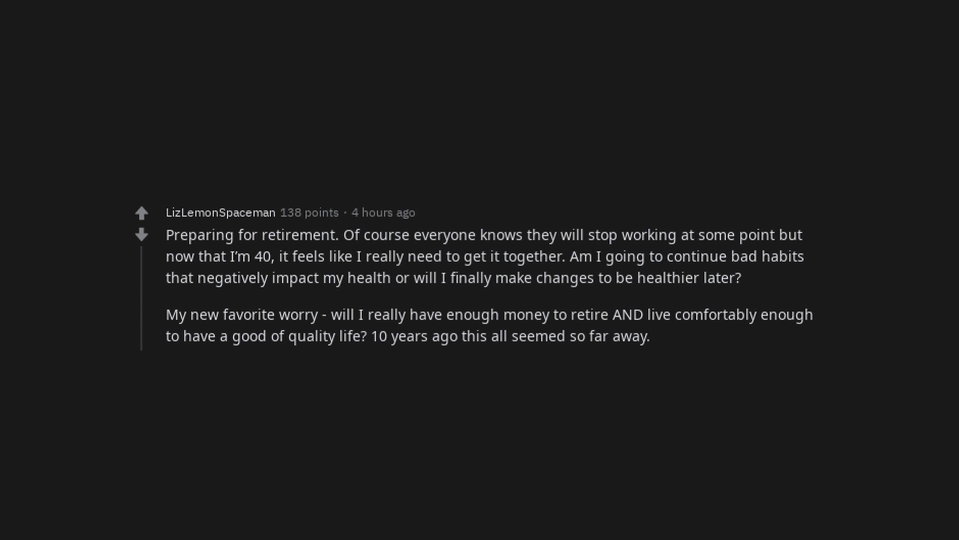
{"action": "type", "text": "Now,"}
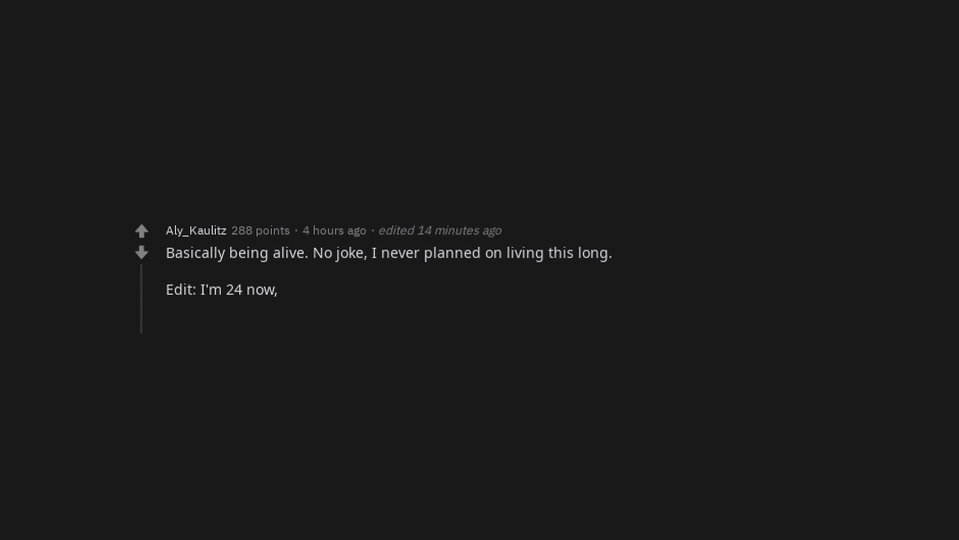
{"action": "type", "text": "5 years past what I thought would be my end."}
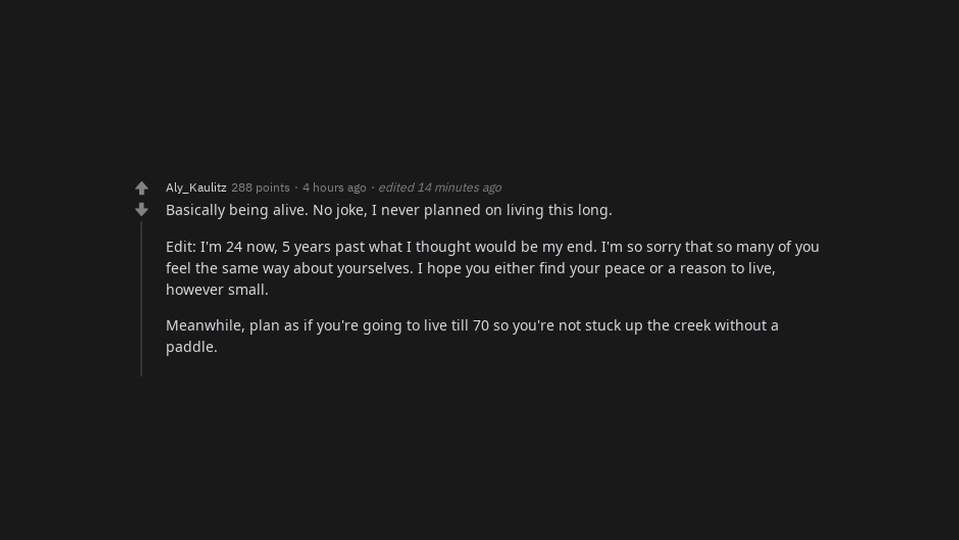
{"action": "scroll", "scroll_direction": "down", "scroll_amount": 3}
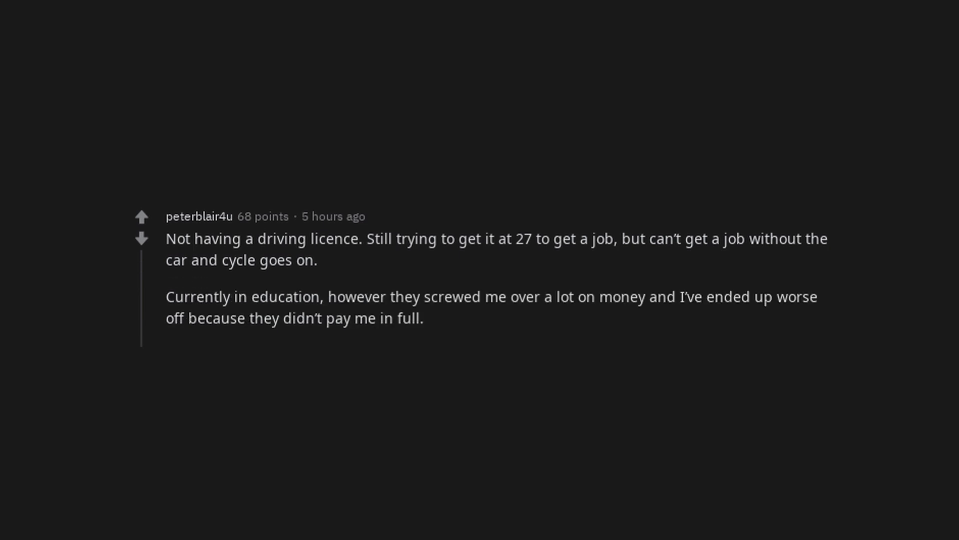
{"action": "type", "text": "(Scotland on benefits for studying)."}
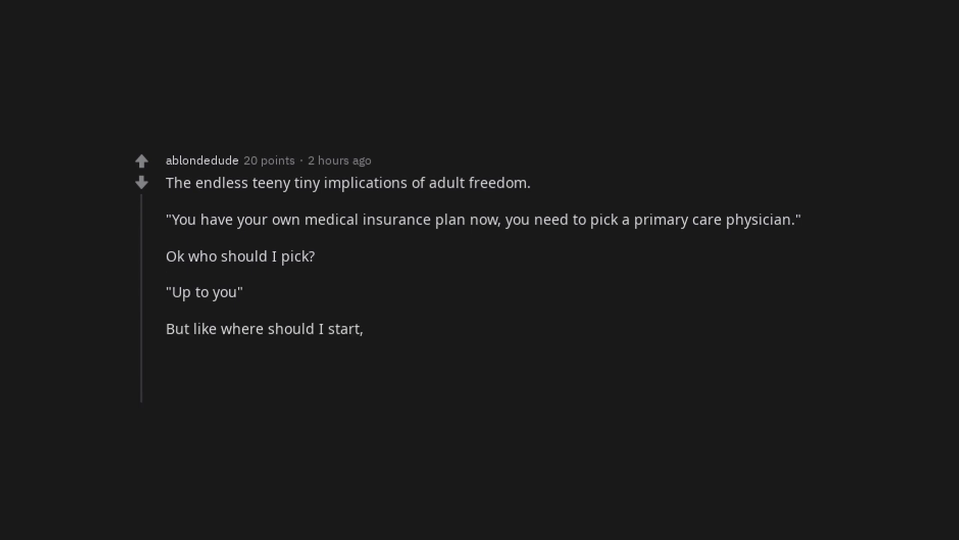
{"action": "type", "text": "how do i know which doctor to choose?"}
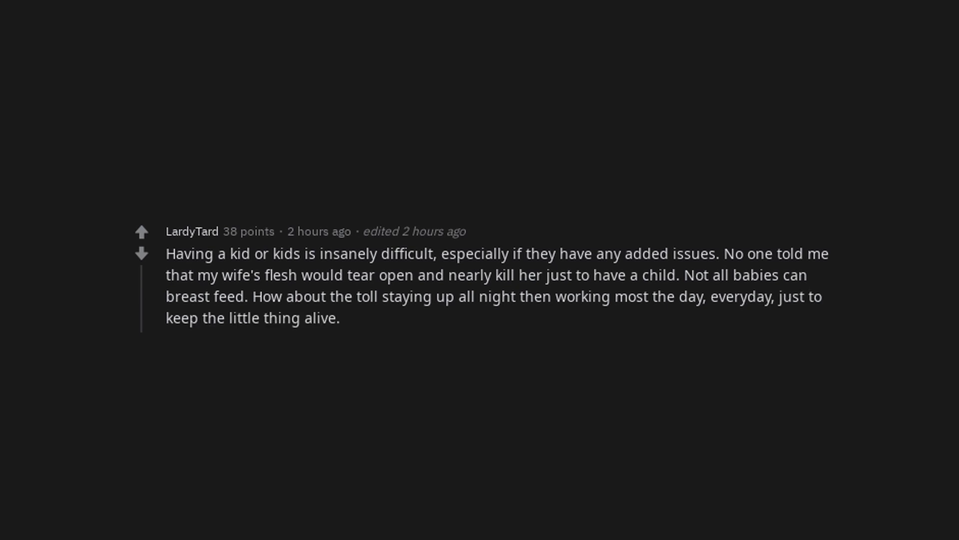
{"action": "type", "text": "Working to afford your student loan debts,"}
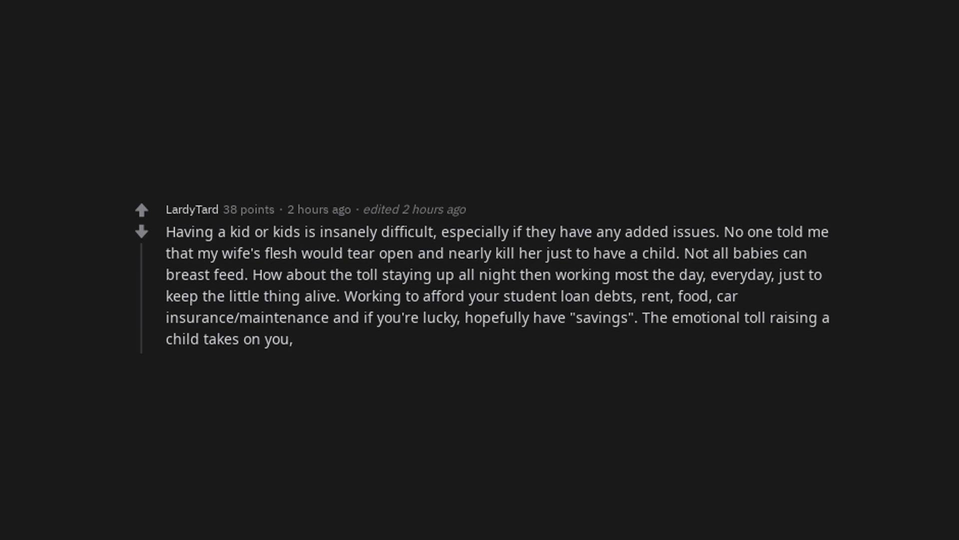
{"action": "type", "text": "your partner and your relationship."}
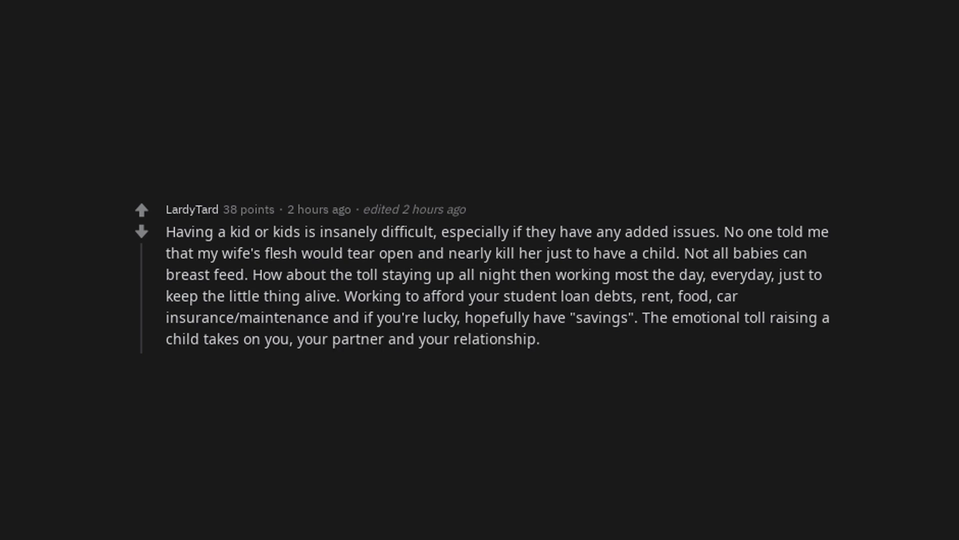
{"action": "type", "text": "Having kids might be a choice,"}
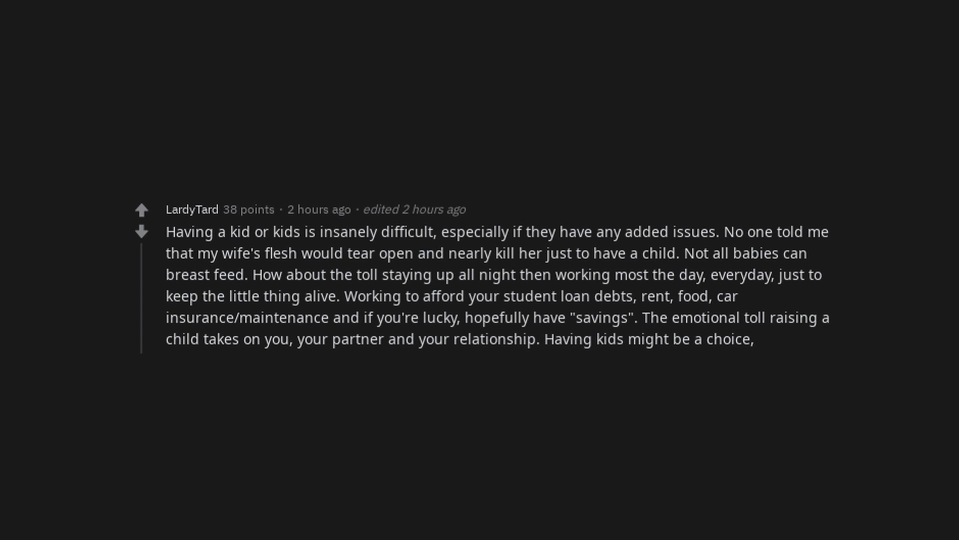